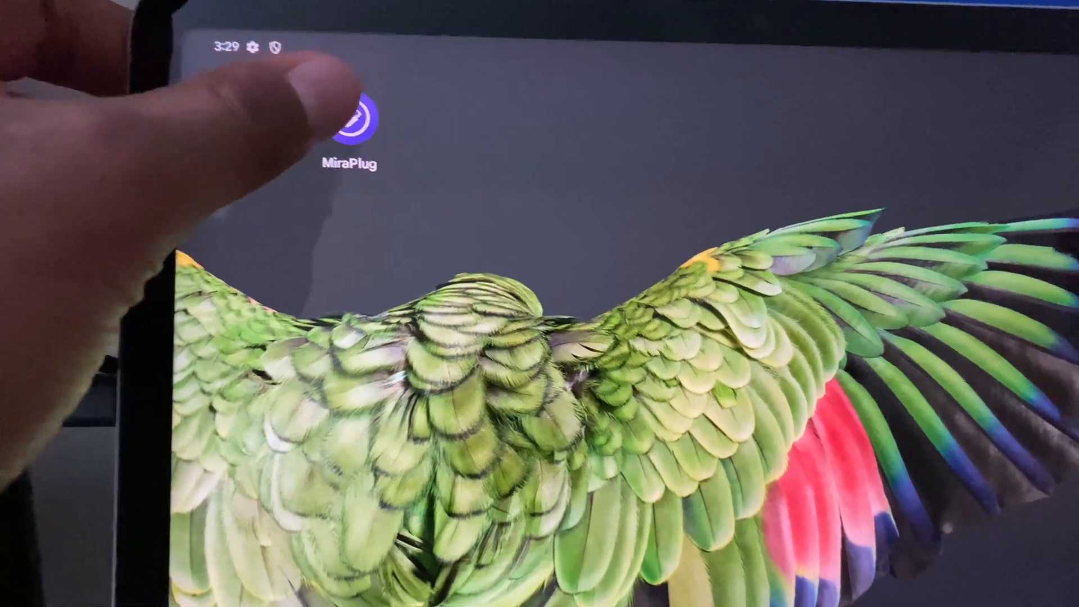
Launch the MiraPlug app from the tablet's home screen
{"action": "left_click", "coordinate": [350, 123]}
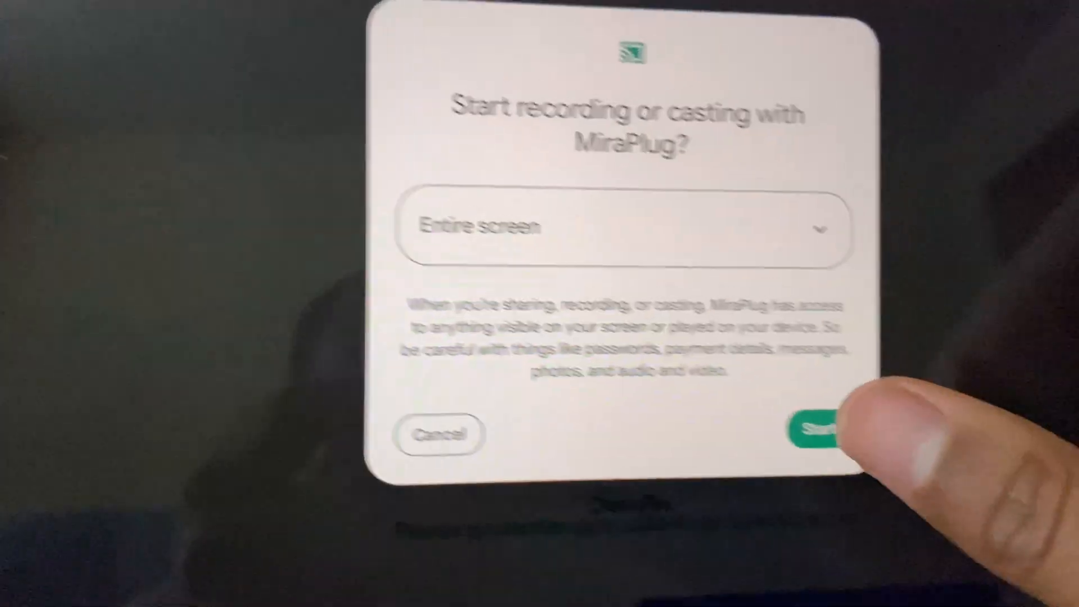
Confirm Start in the casting prompt with Entire screen selected to mirror to MiraLine
{"action": "left_click", "coordinate": [819, 433]}
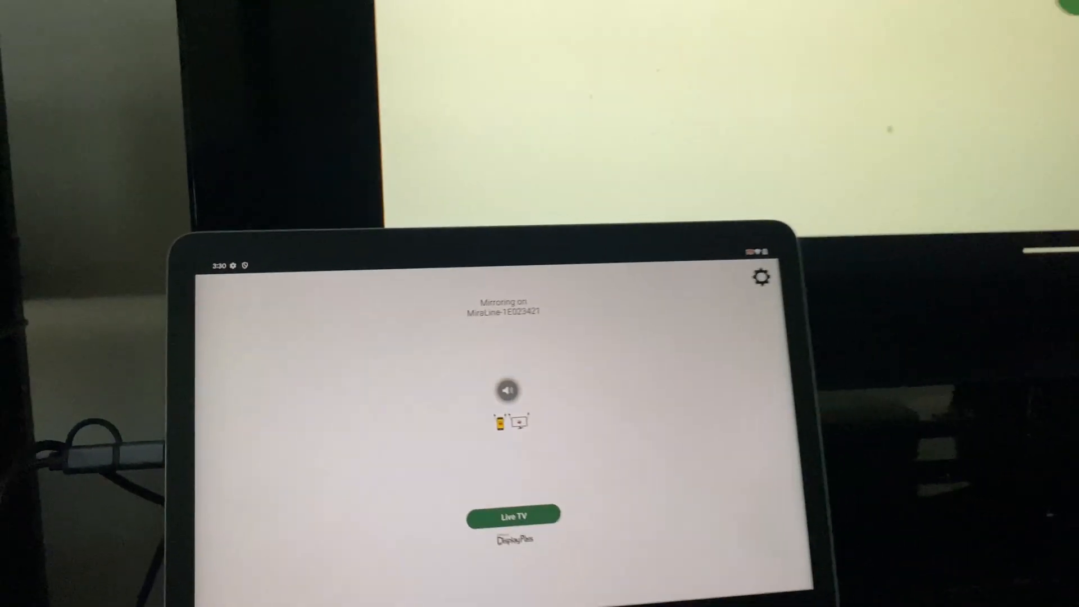